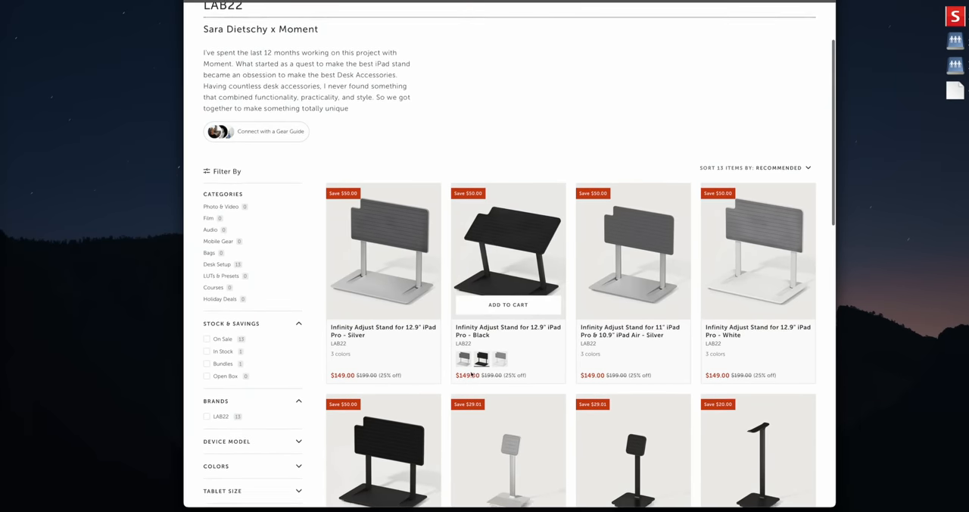
scroll("down", 3)
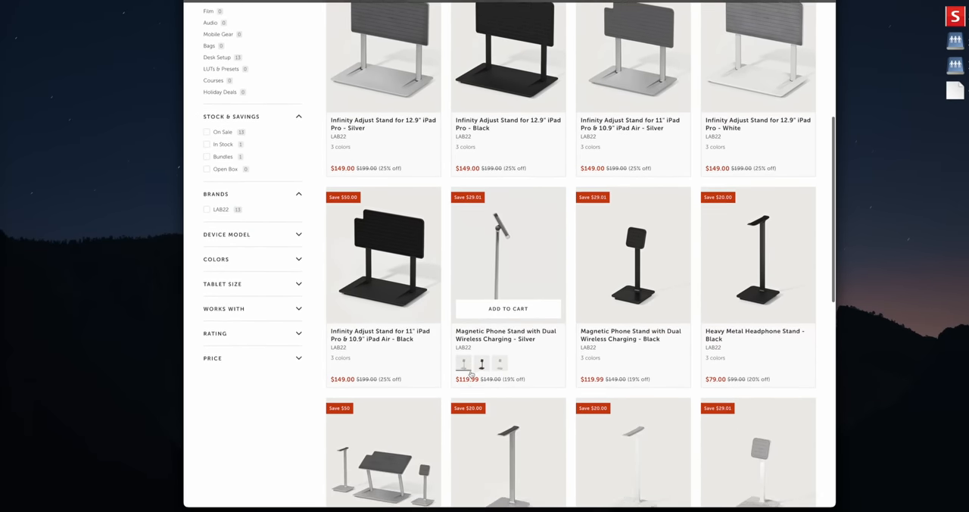
scroll("down", 3)
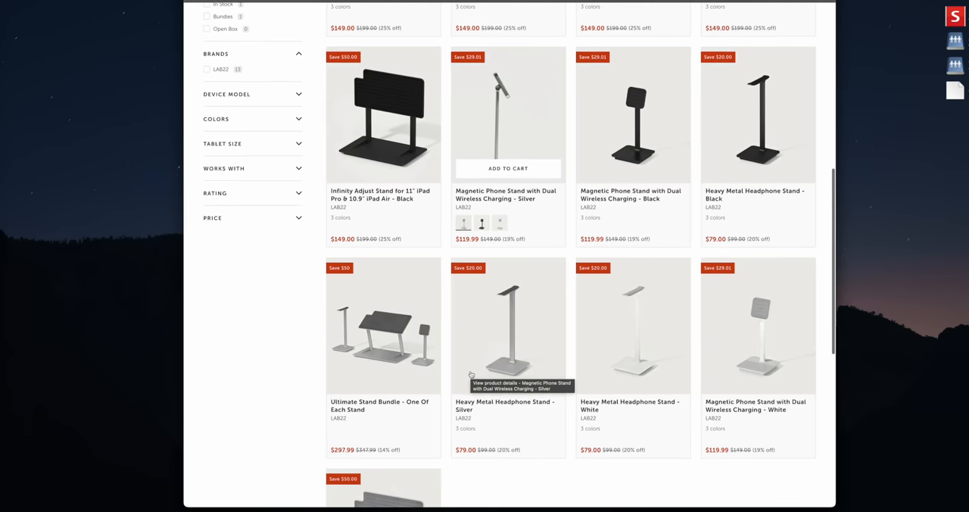
scroll("down", 3)
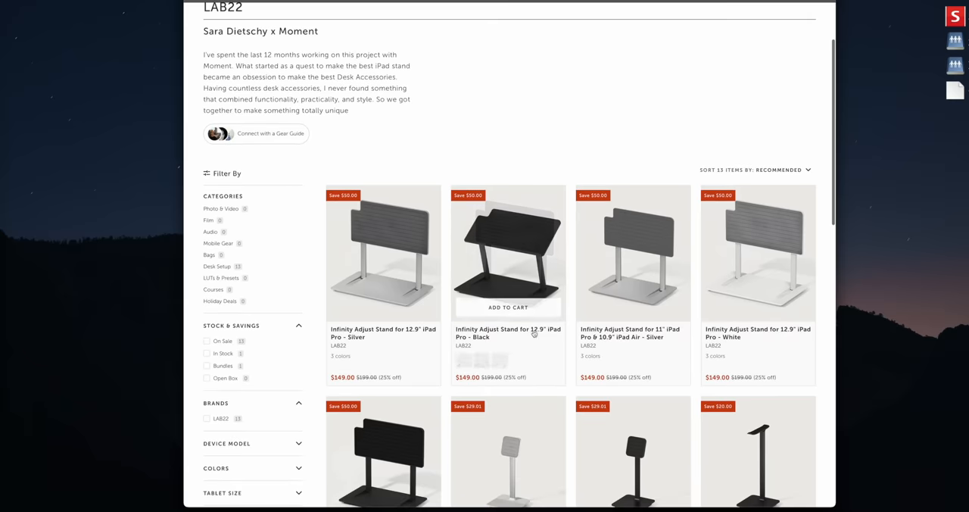
scroll("down", 3)
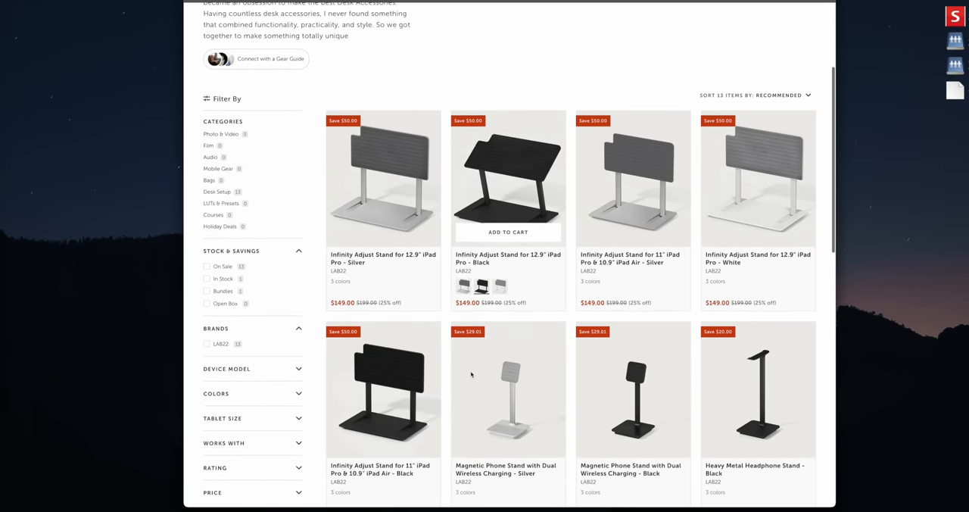
scroll("down", 3)
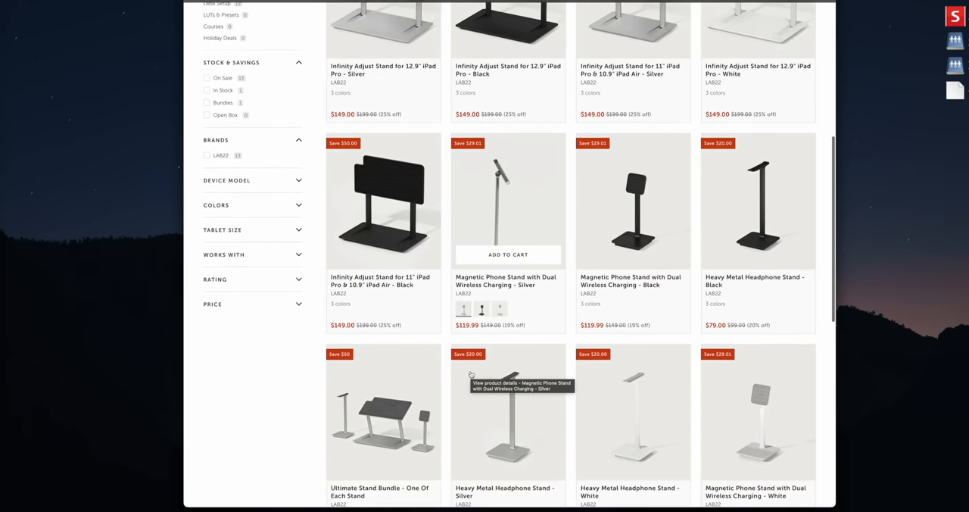
scroll("down", 3)
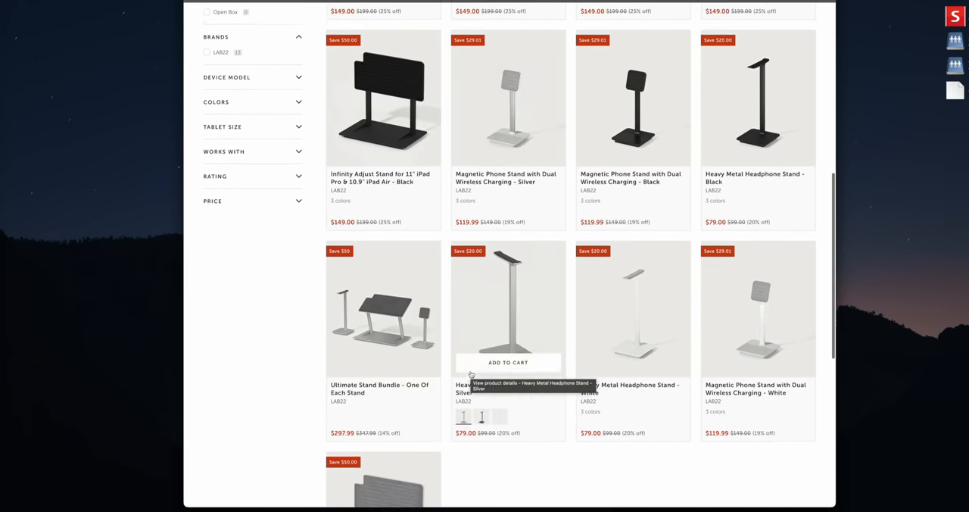
scroll("down", 3)
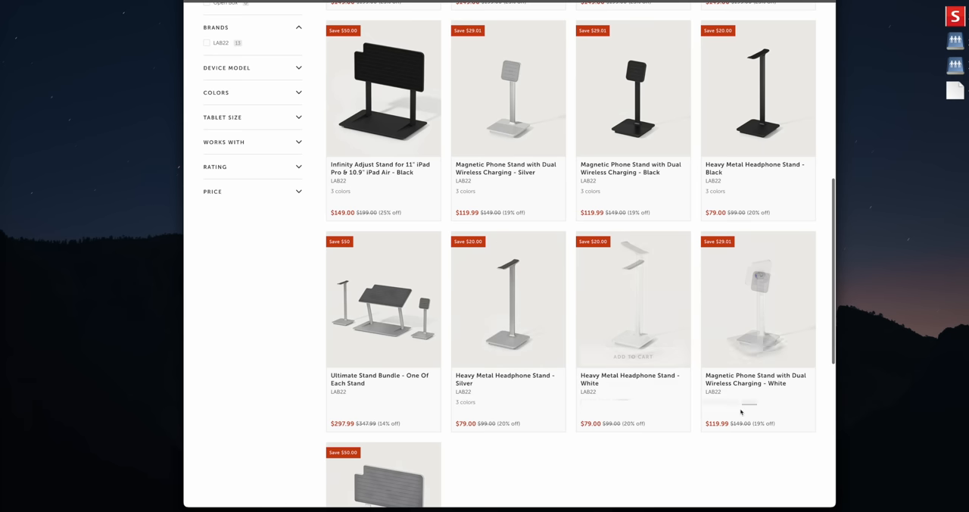
scroll("down", 3)
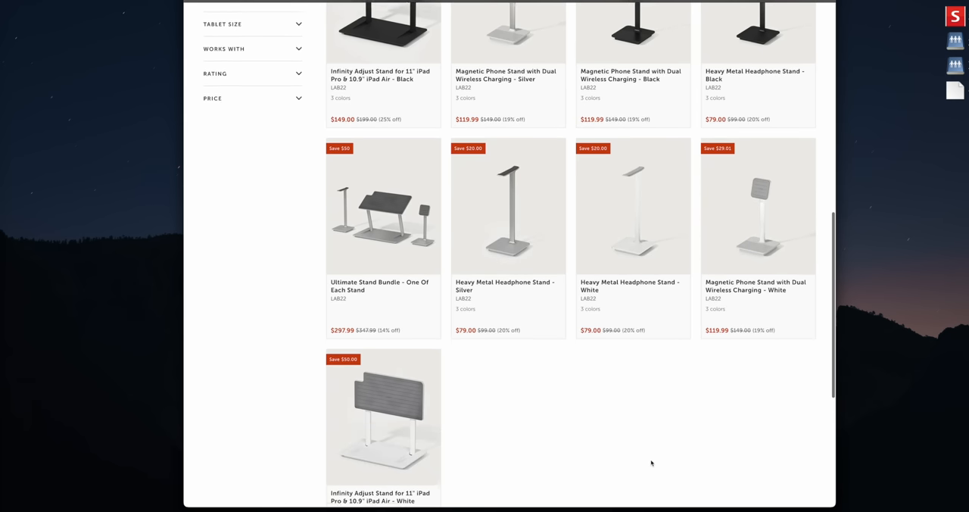
scroll("down", 3)
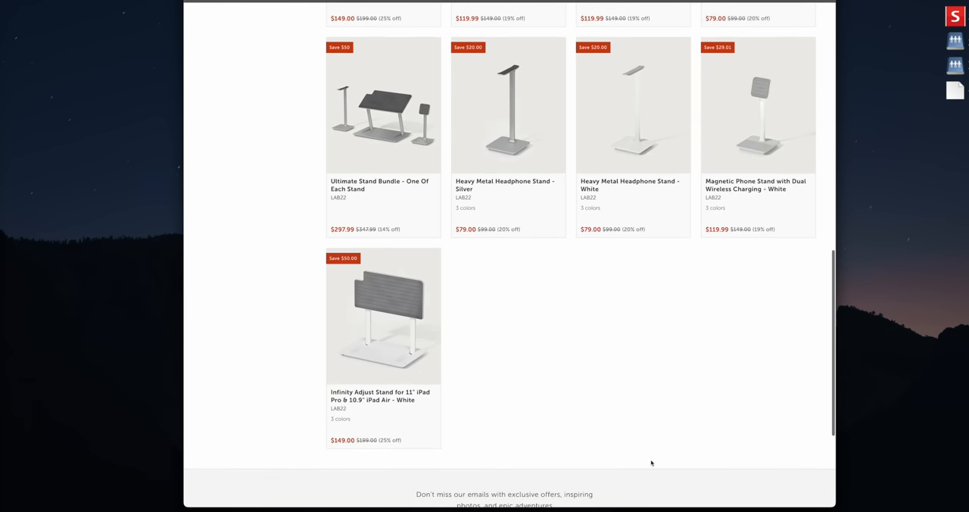